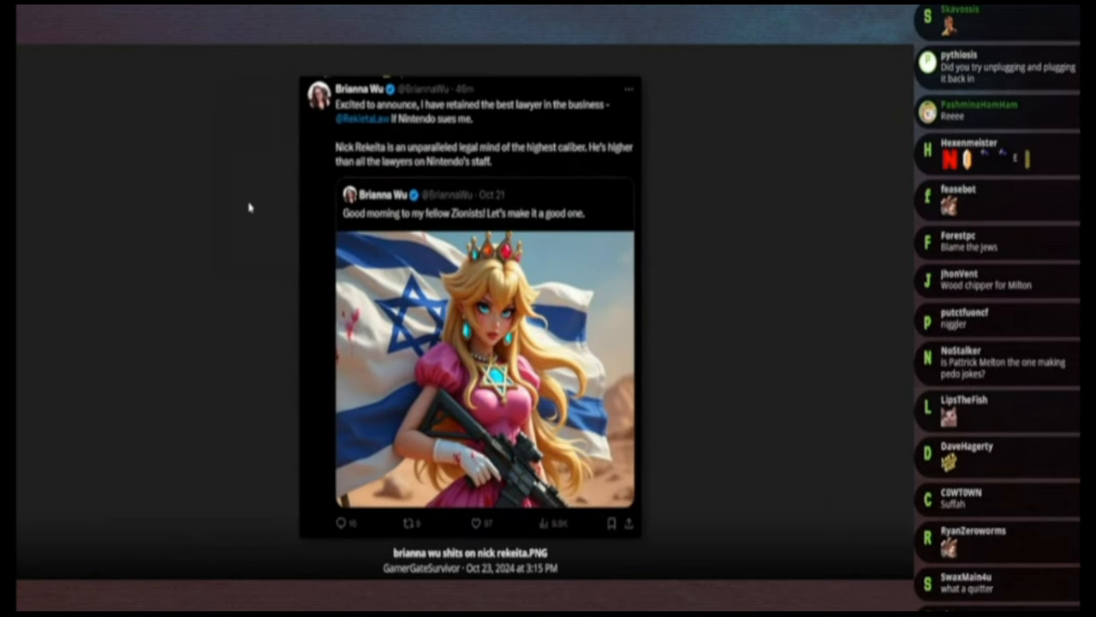
pyautogui.scroll(-3)
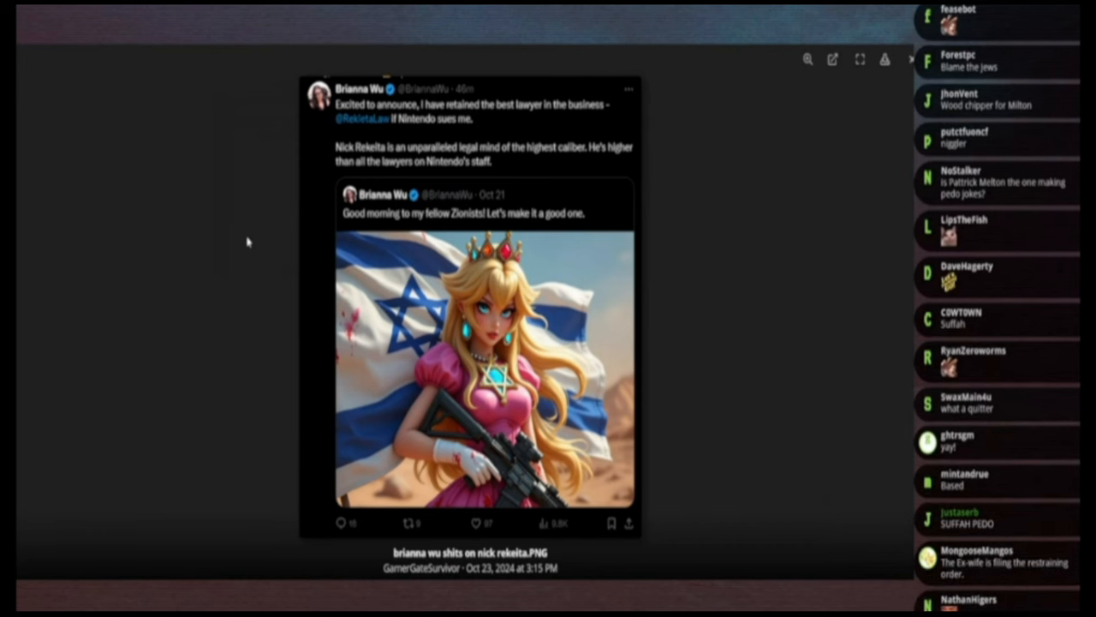
pyautogui.scroll(-3)
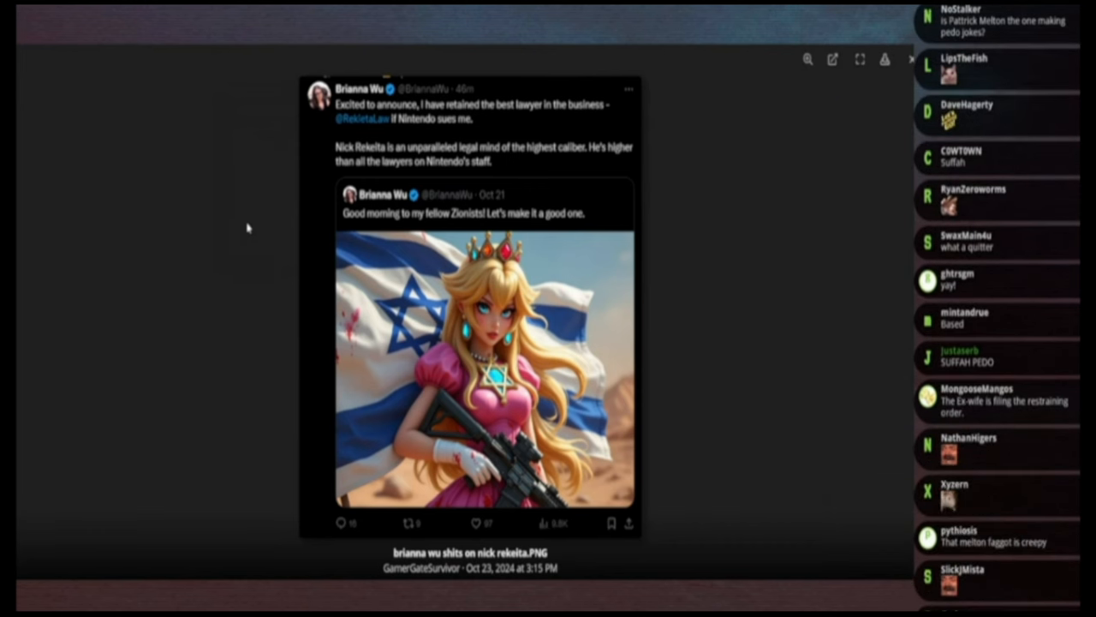
pyautogui.scroll(-3)
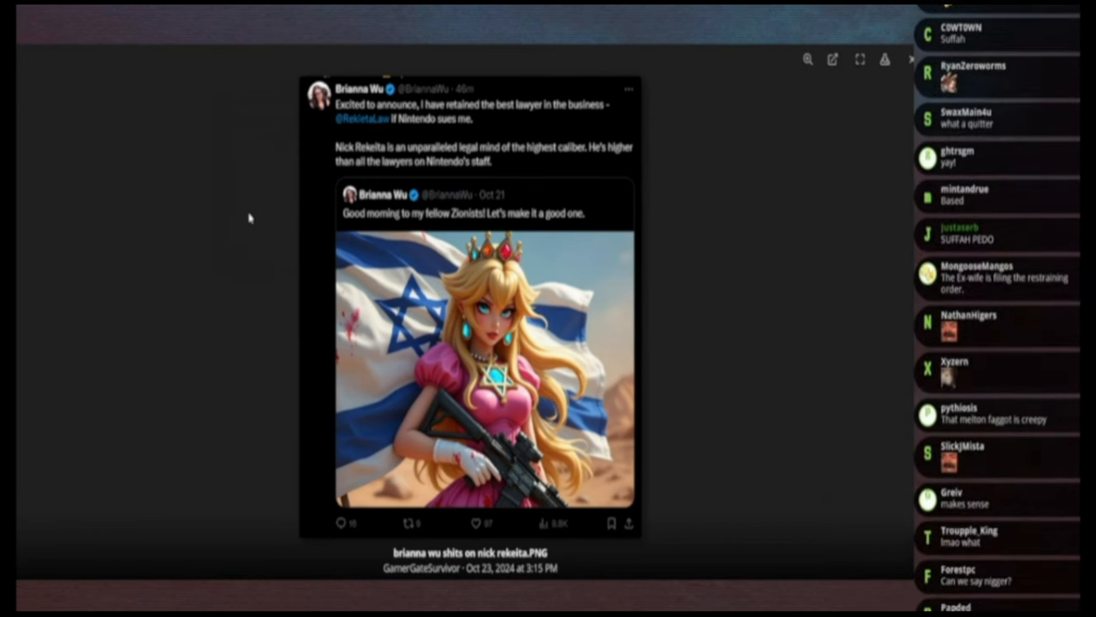
pyautogui.scroll(-3)
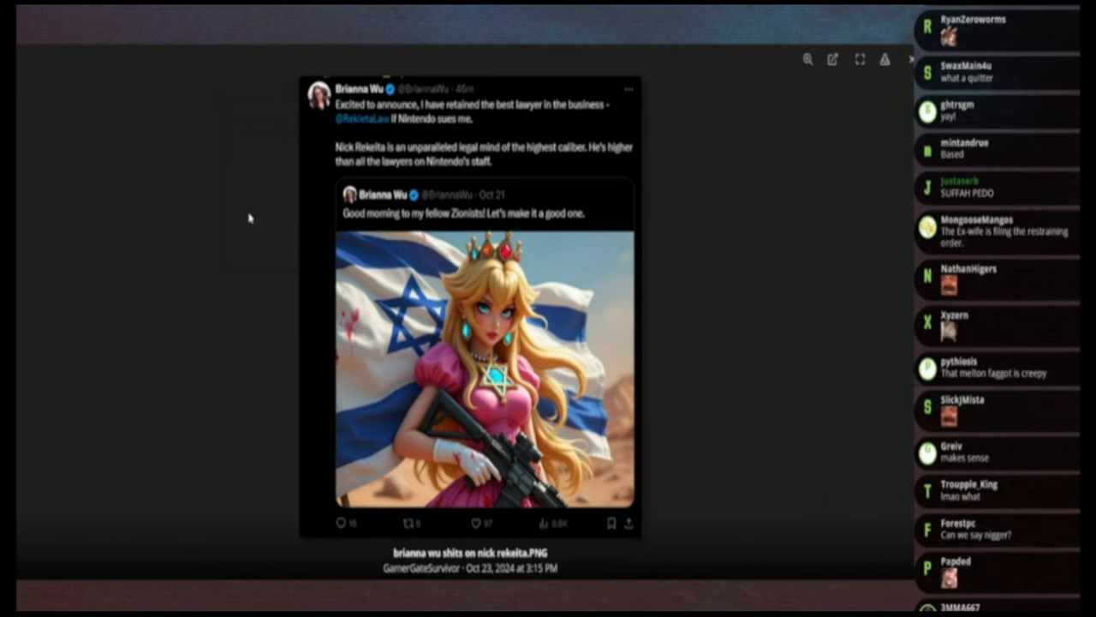
pyautogui.scroll(-3)
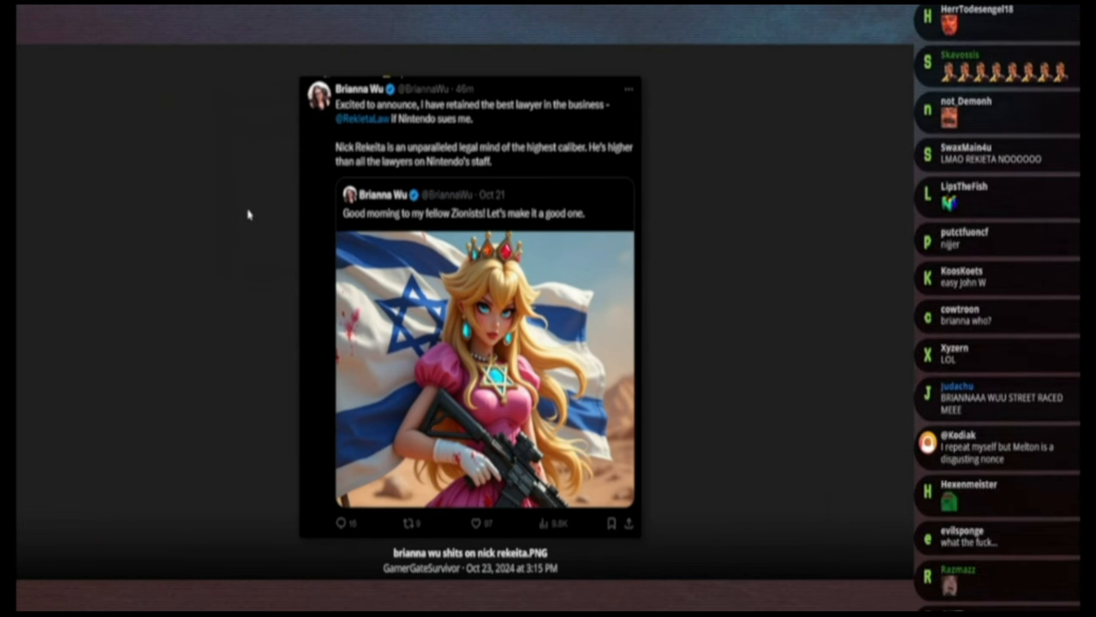
pyautogui.scroll(-3)
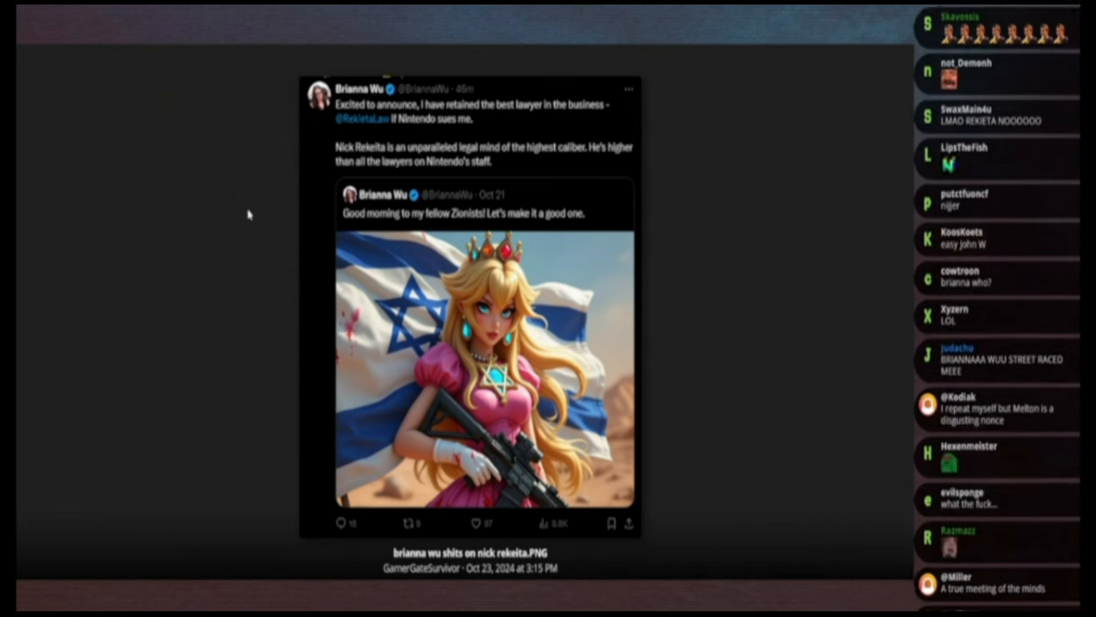
pyautogui.scroll(-3)
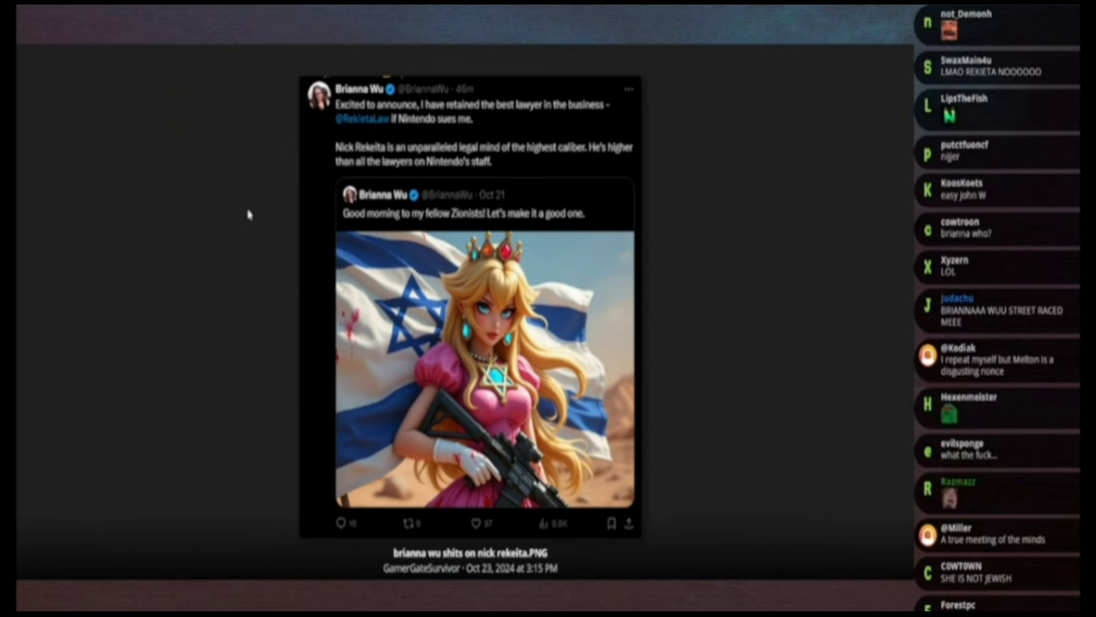
pyautogui.scroll(-3)
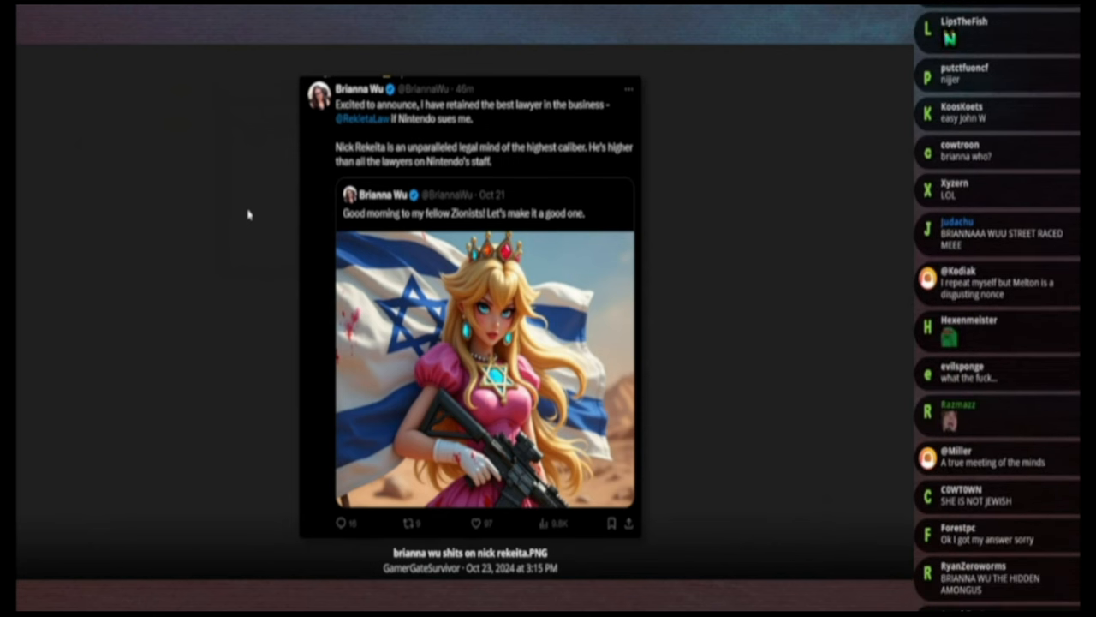
pyautogui.scroll(-3)
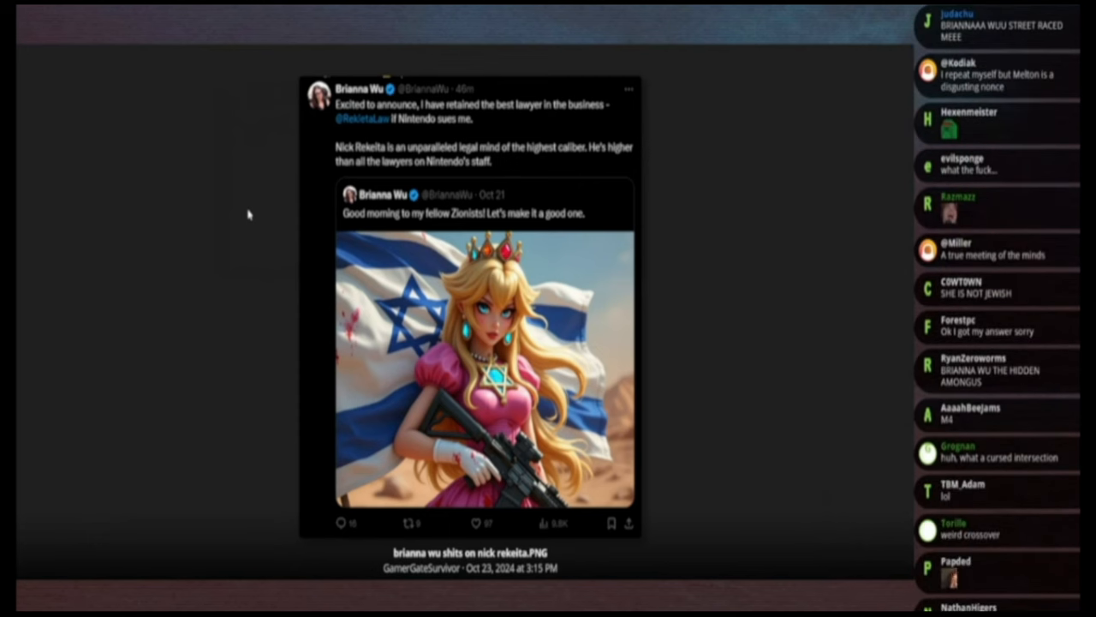
pyautogui.scroll(-3)
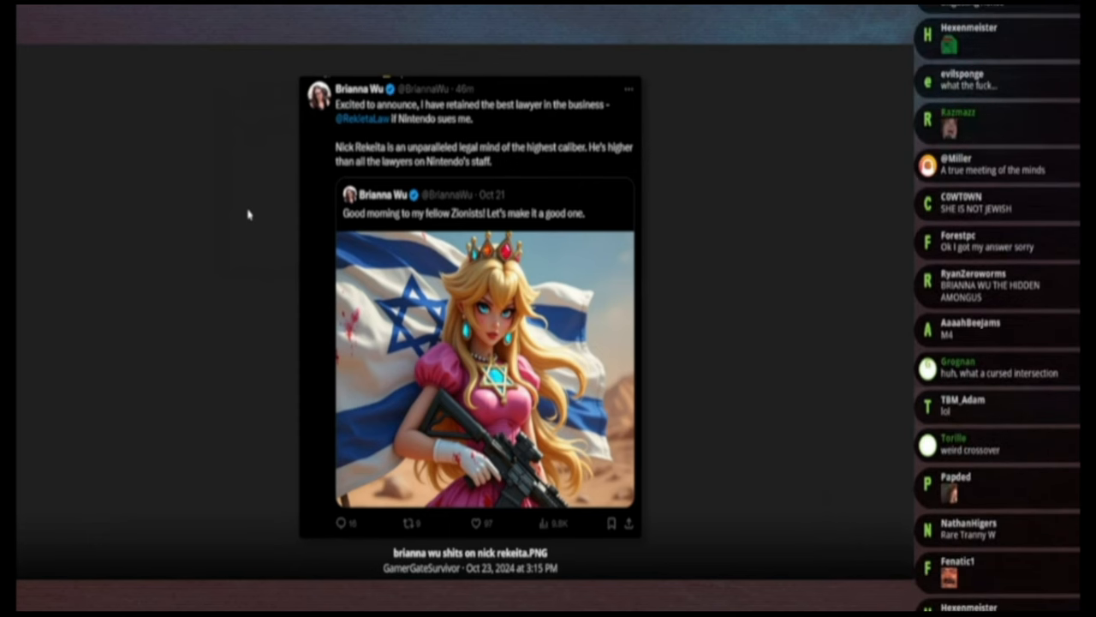
pyautogui.scroll(-3)
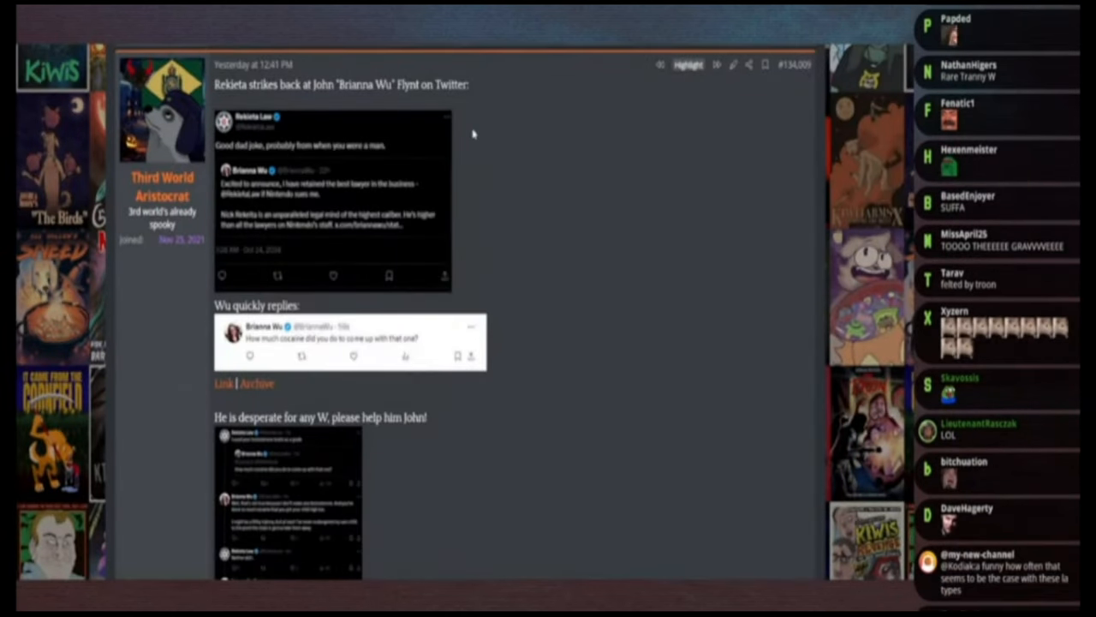
pyautogui.scroll(-3)
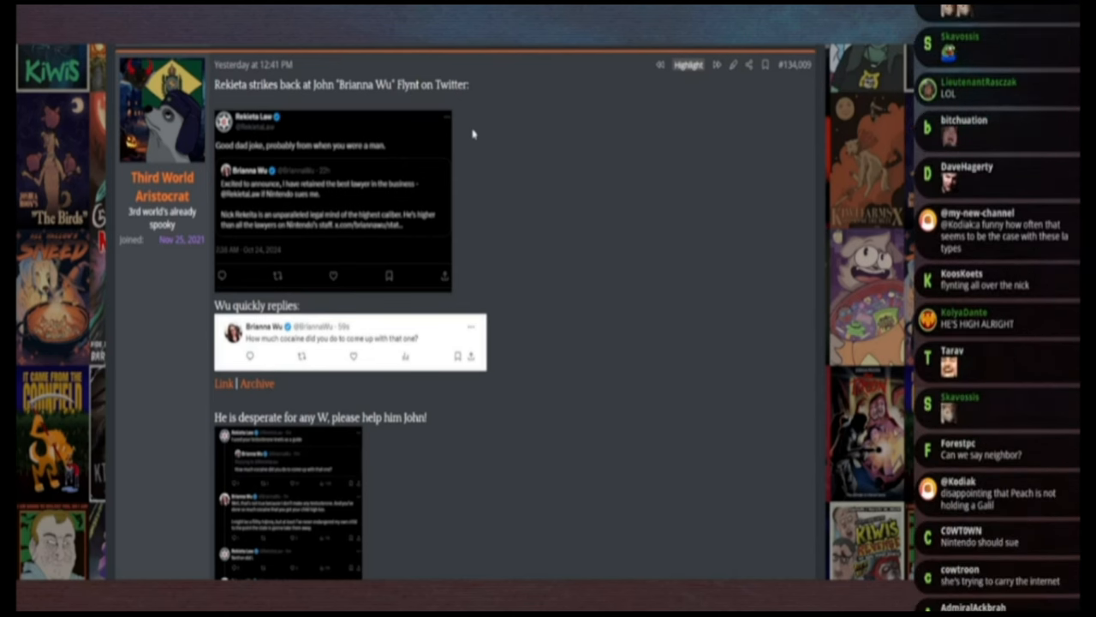
pyautogui.scroll(-3)
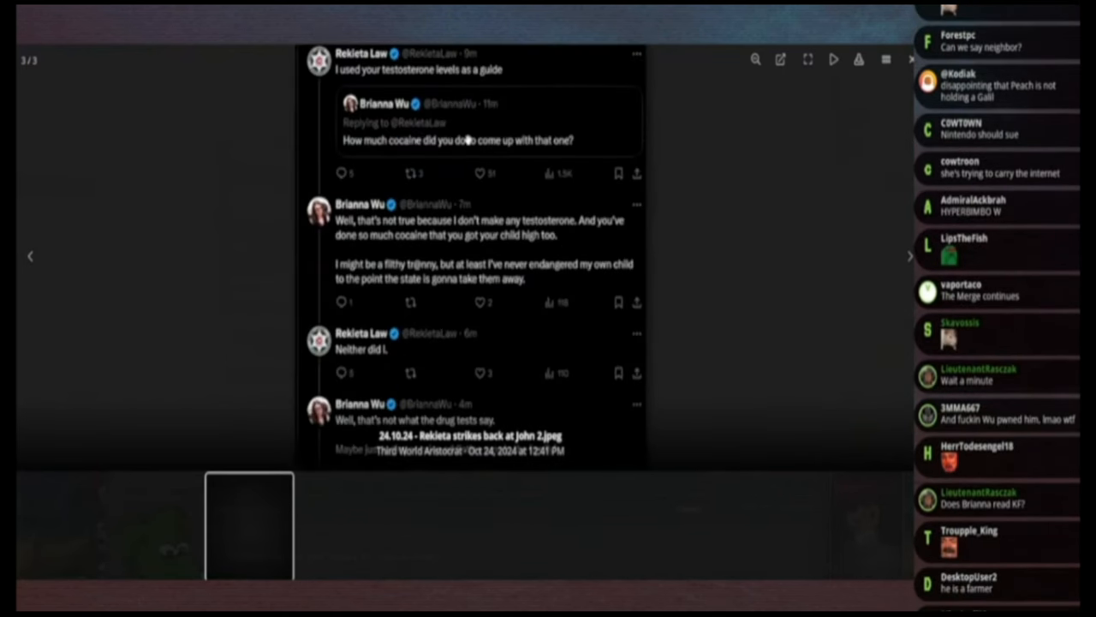
pyautogui.scroll(-3)
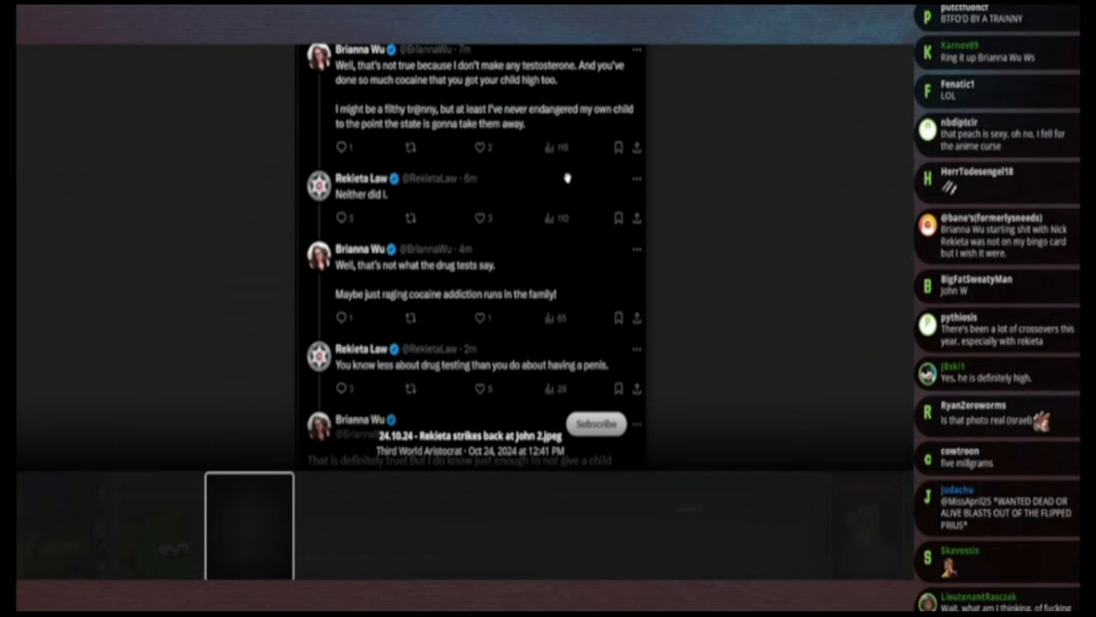
pyautogui.scroll(-3)
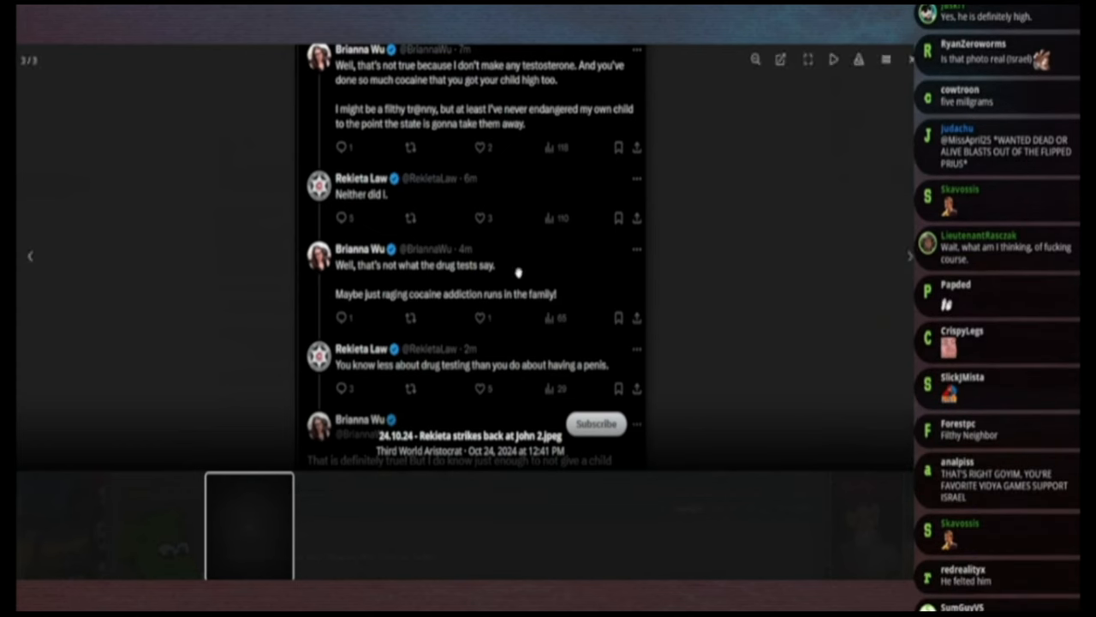
pyautogui.scroll(-3)
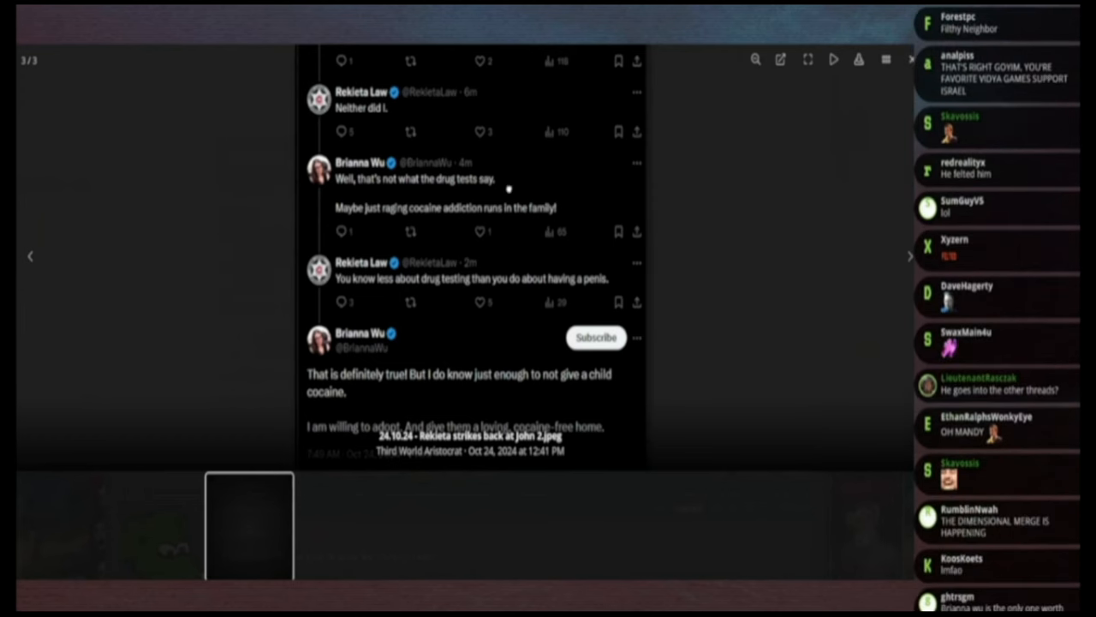
pyautogui.scroll(-3)
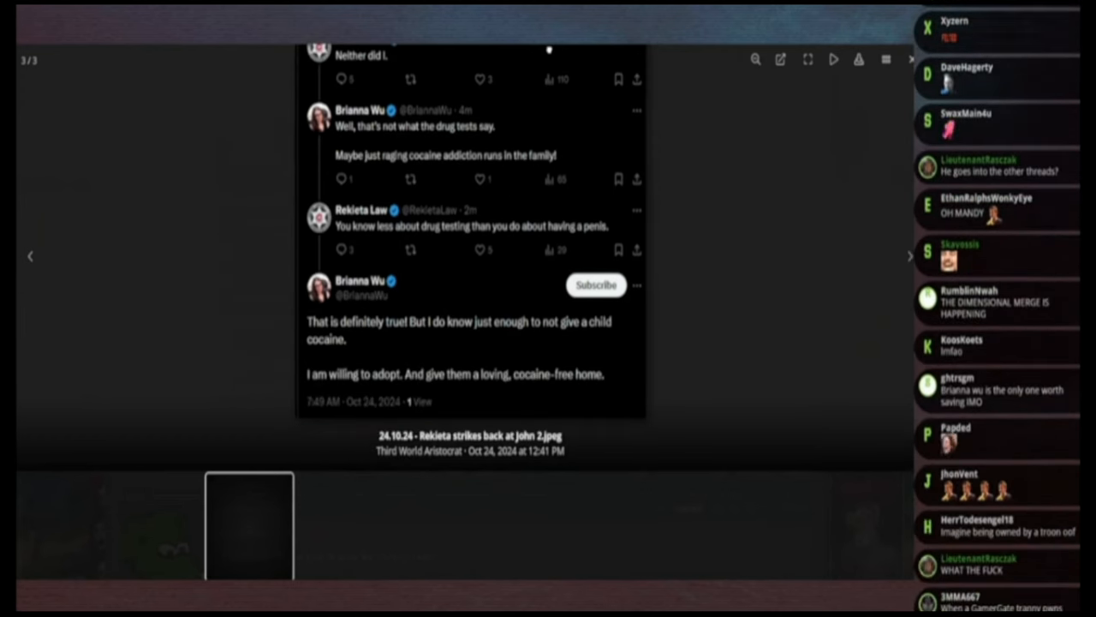
pyautogui.scroll(-3)
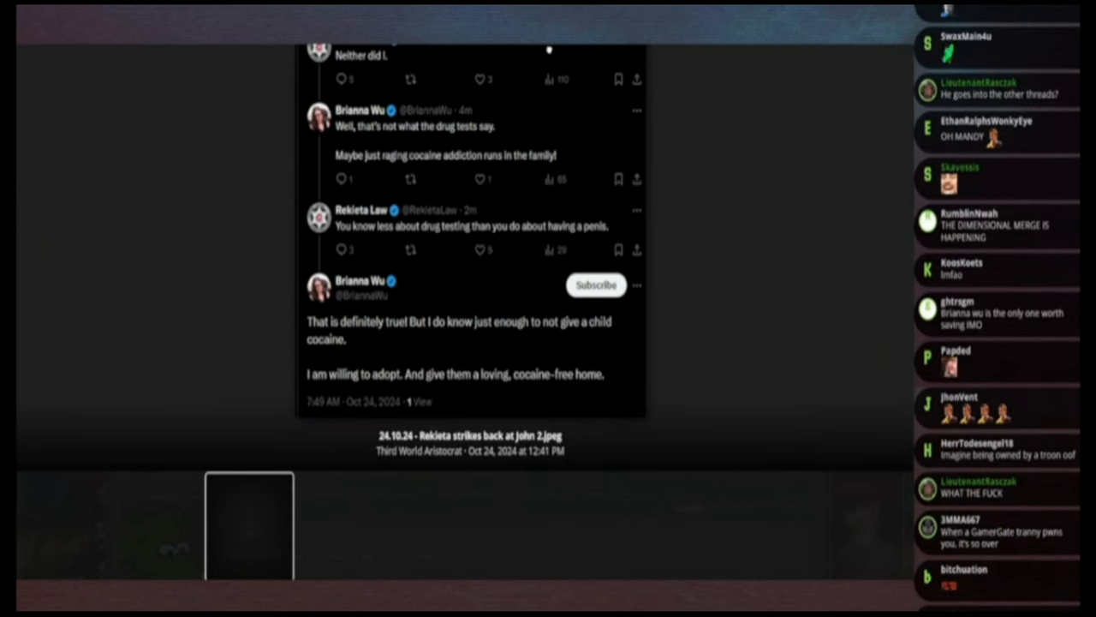
pyautogui.scroll(-3)
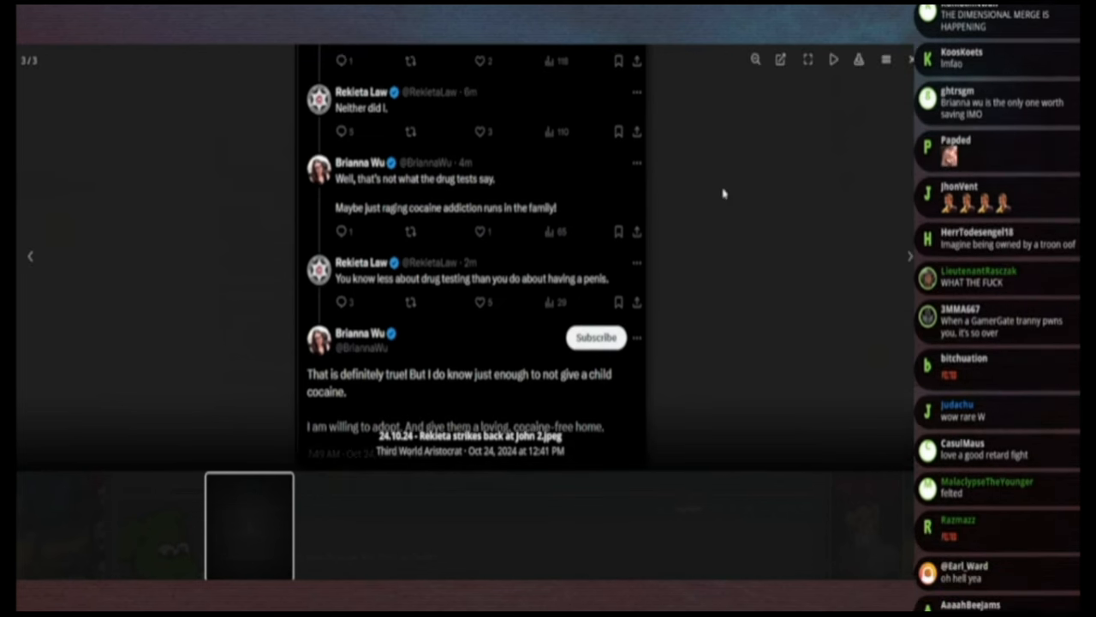
pyautogui.scroll(-3)
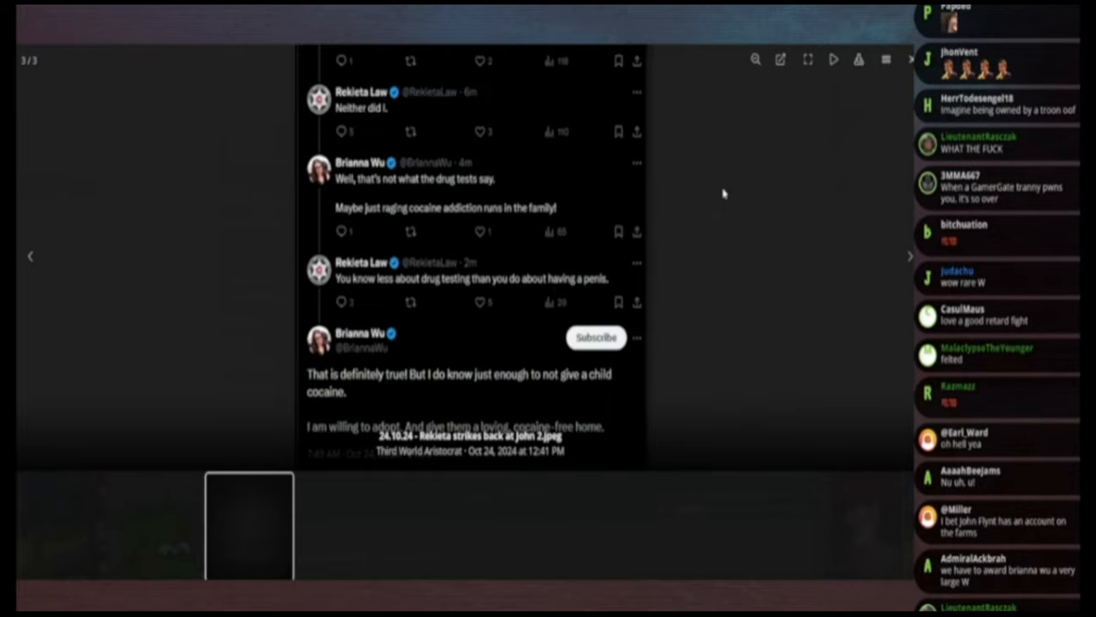